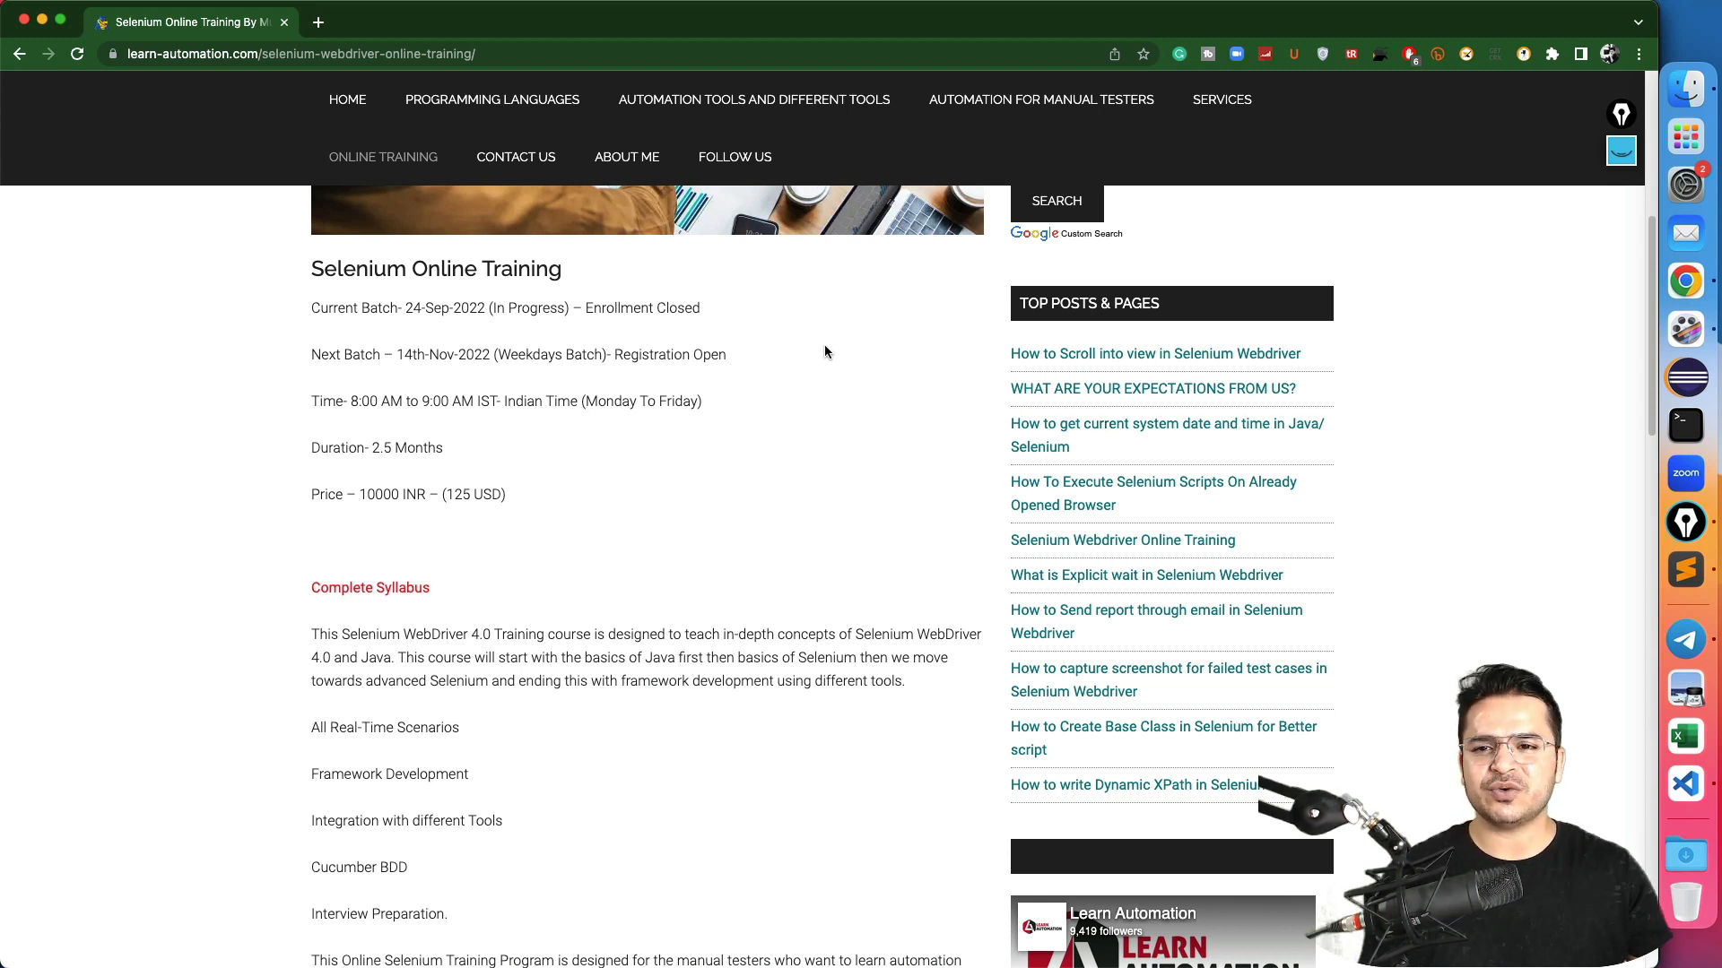
{"action": "mouse_move", "coordinate": [340, 309]}
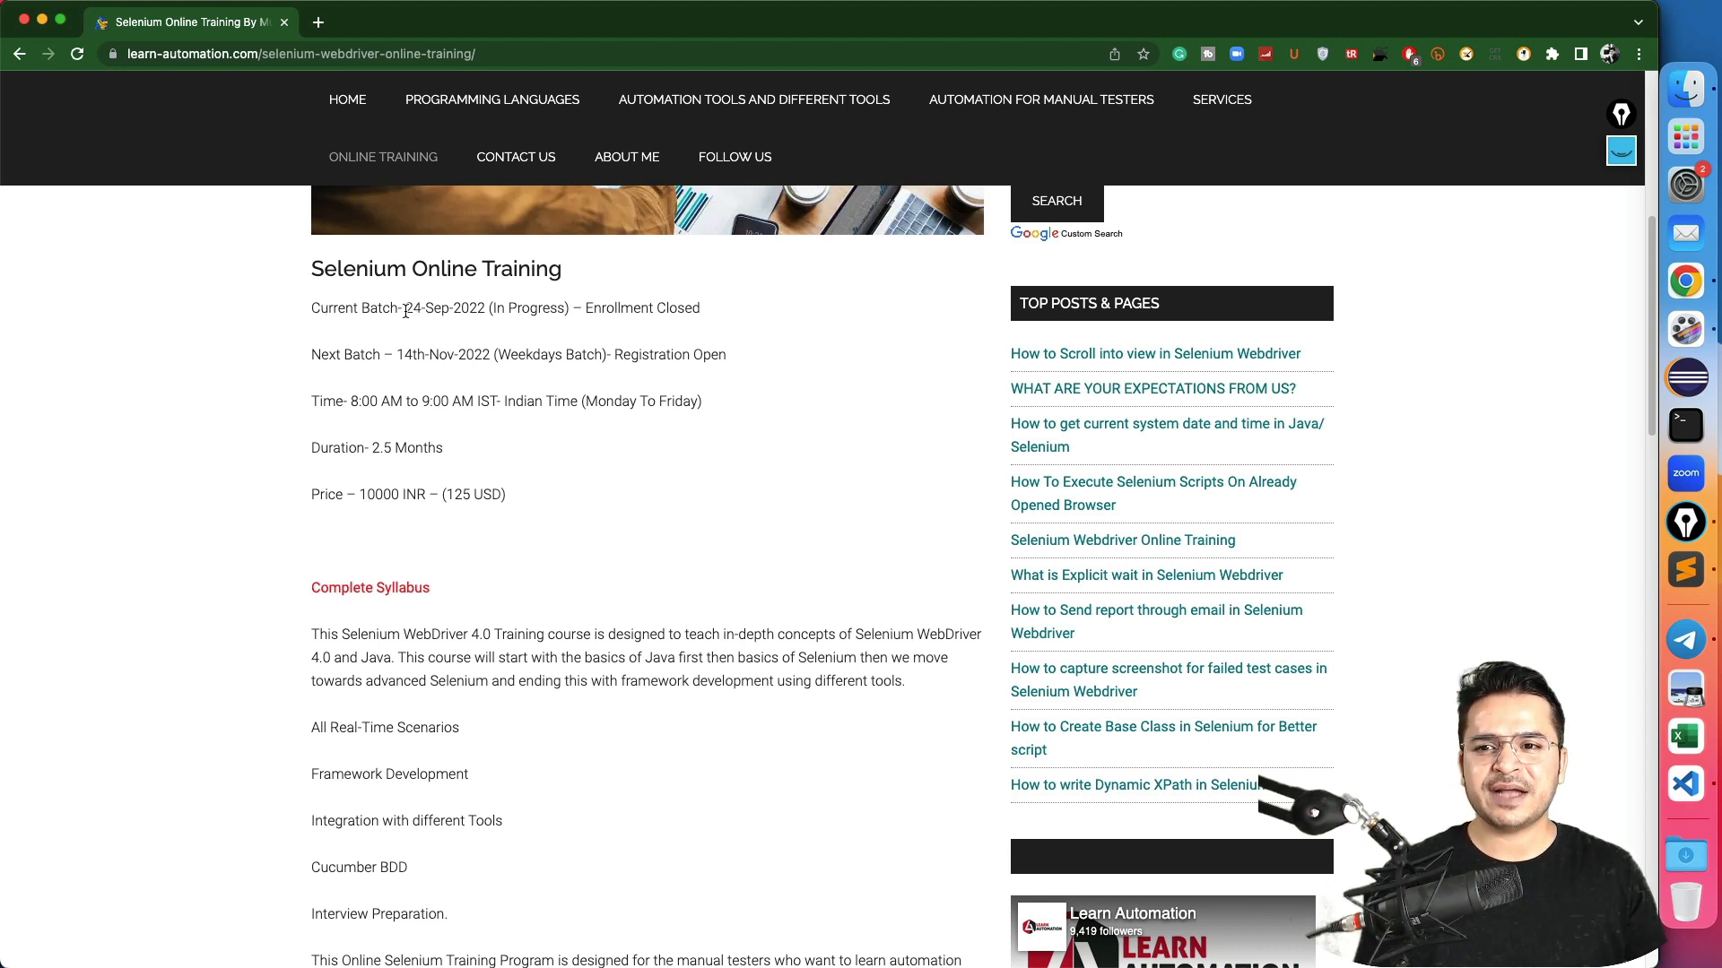
Follow the Complete Syllabus link and scroll to the Getting Started with Automation and Java topics
{"action": "double_click", "coordinate": [444, 307]}
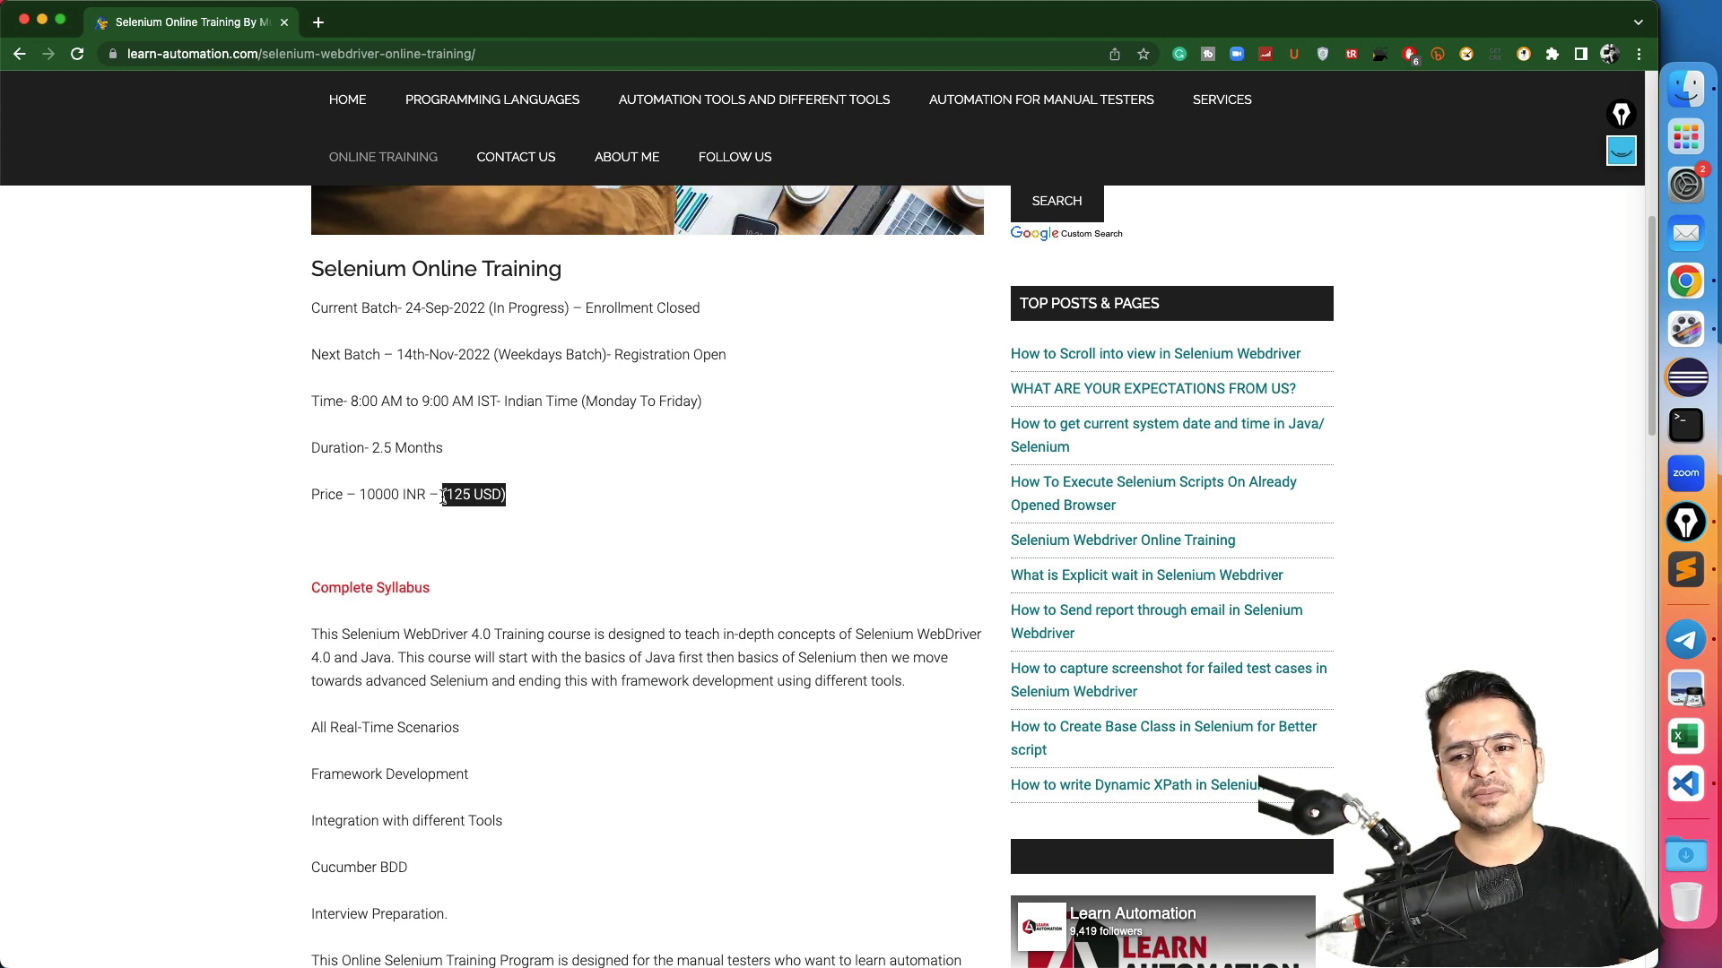
{"action": "left_click", "coordinate": [547, 502]}
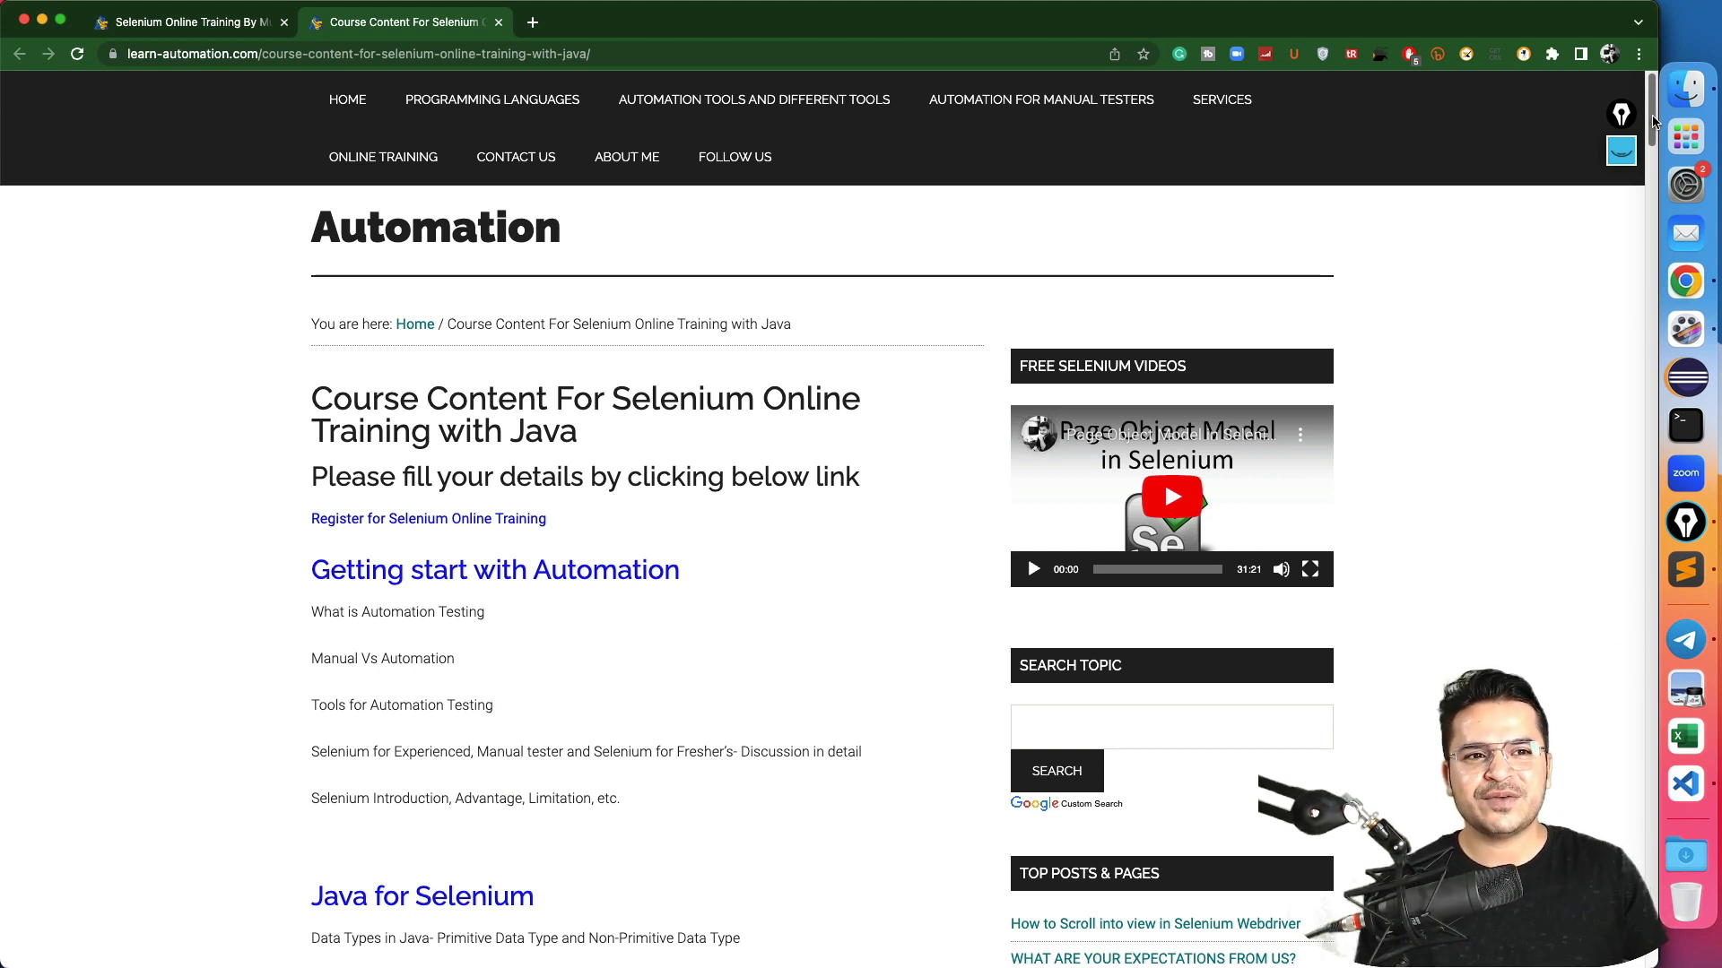
{"action": "scroll", "scroll_direction": "down", "scroll_amount": 3}
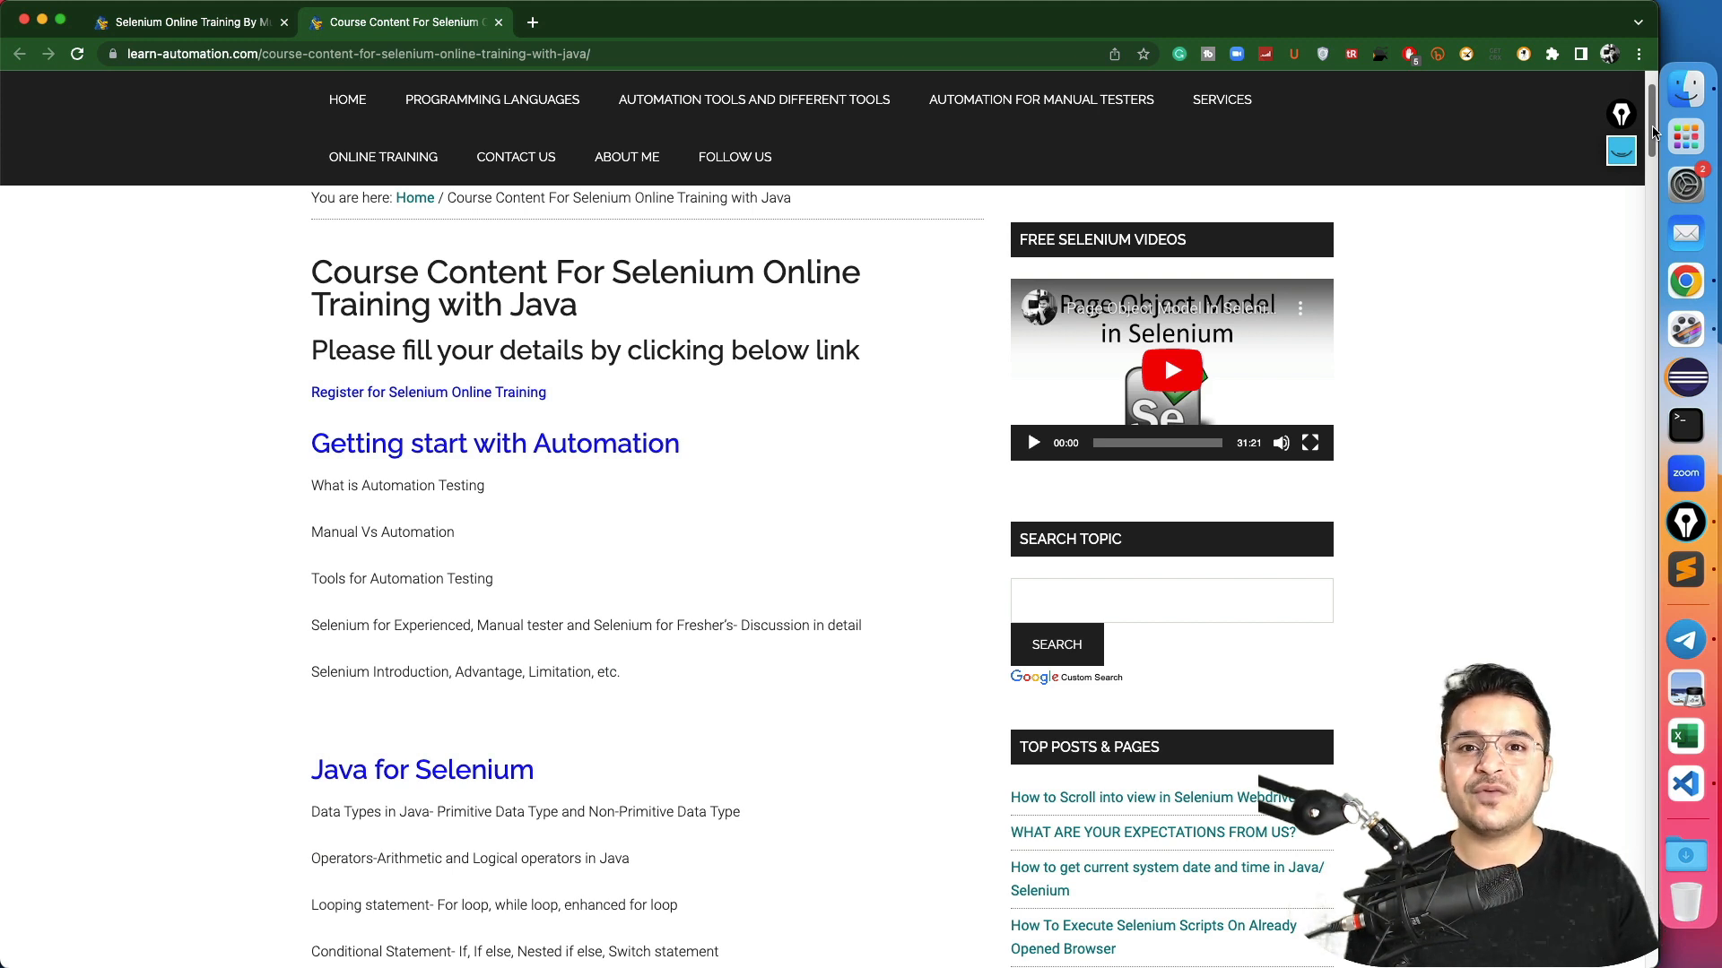
{"action": "scroll", "scroll_direction": "down", "scroll_amount": 3}
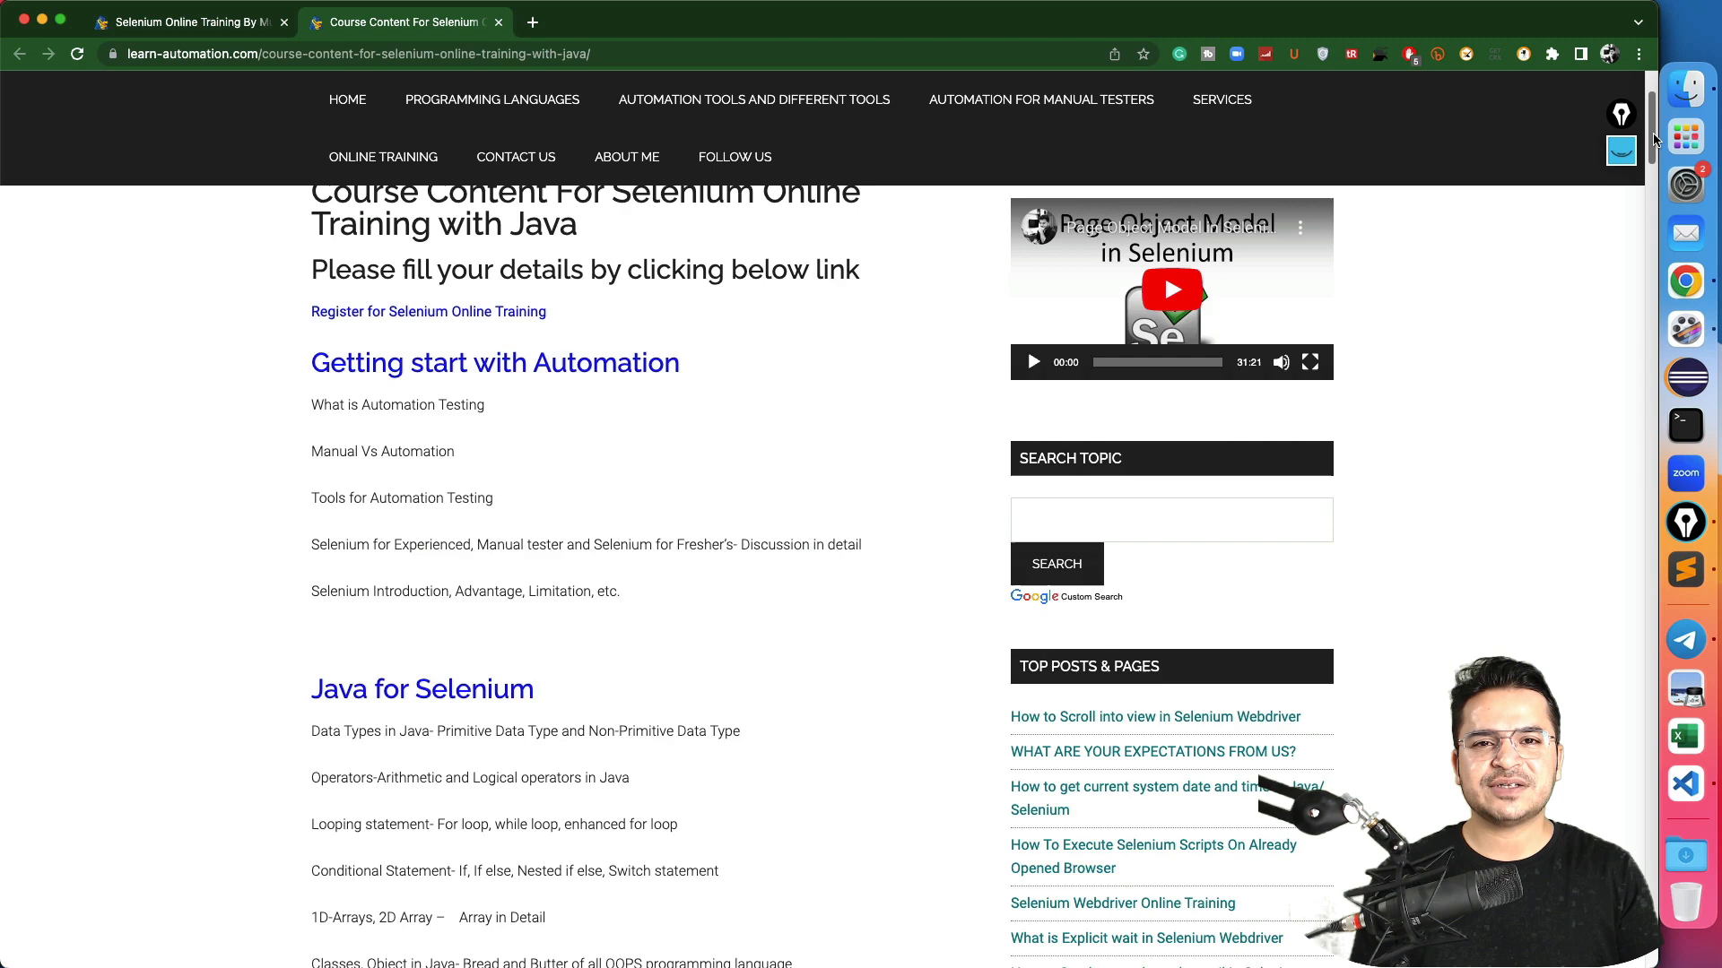
{"action": "scroll", "scroll_direction": "down", "scroll_amount": 3}
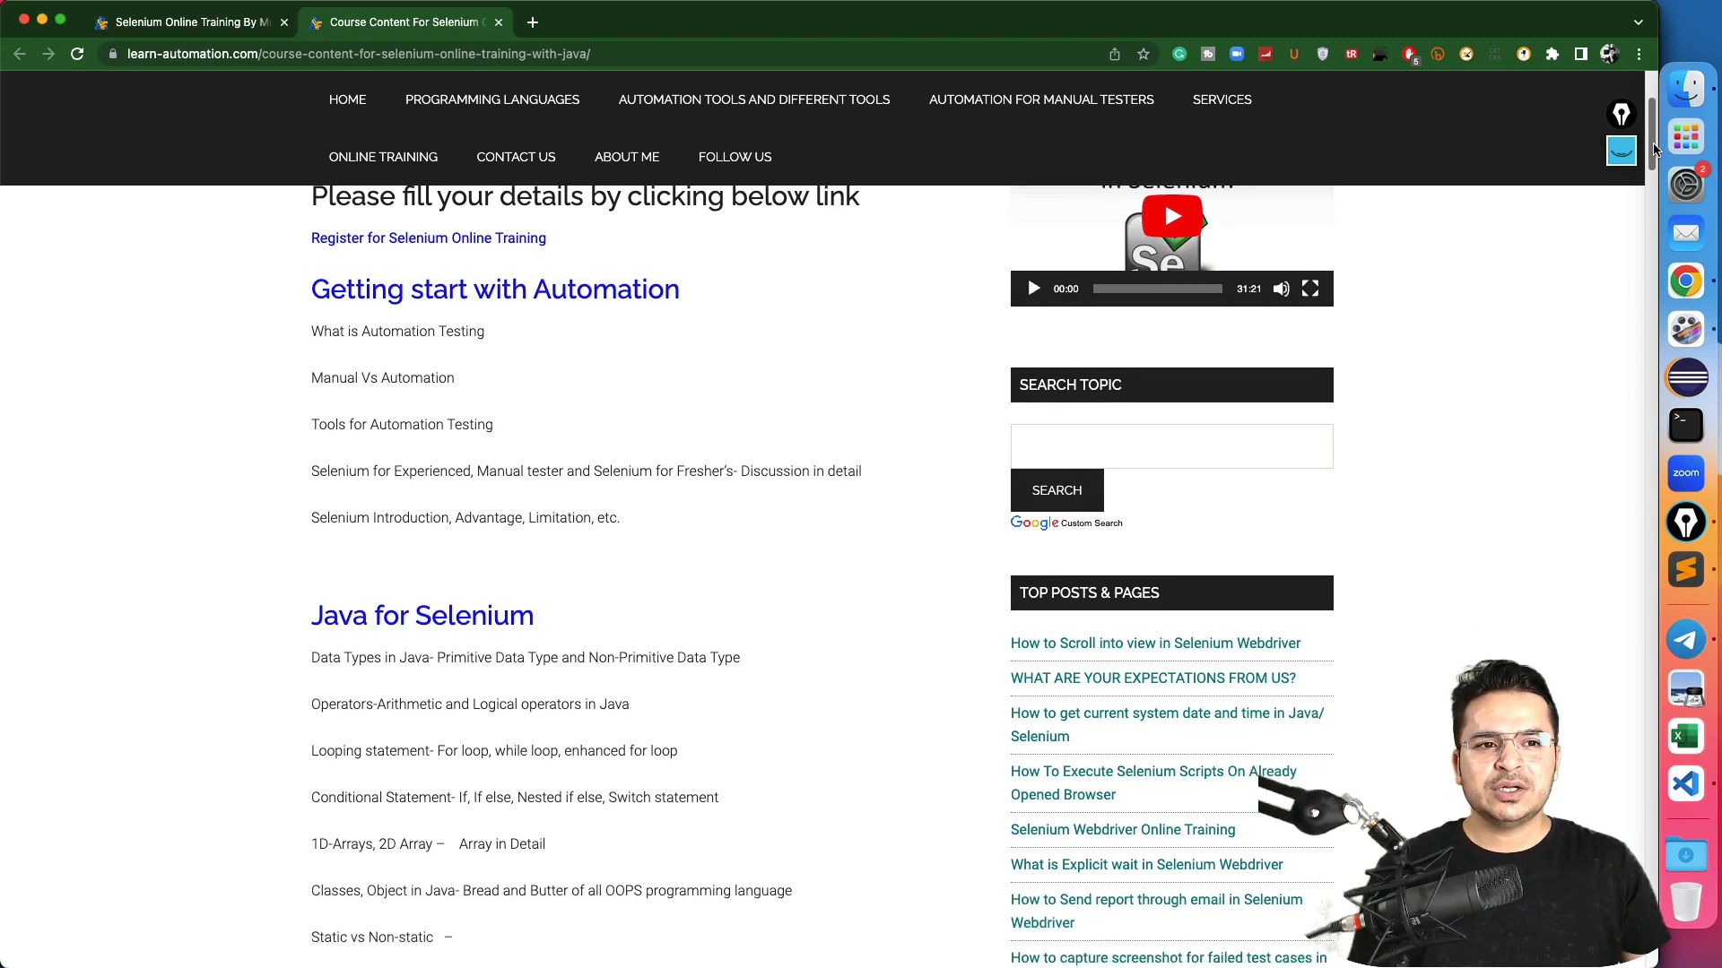
{"action": "scroll", "scroll_direction": "down", "scroll_amount": 3}
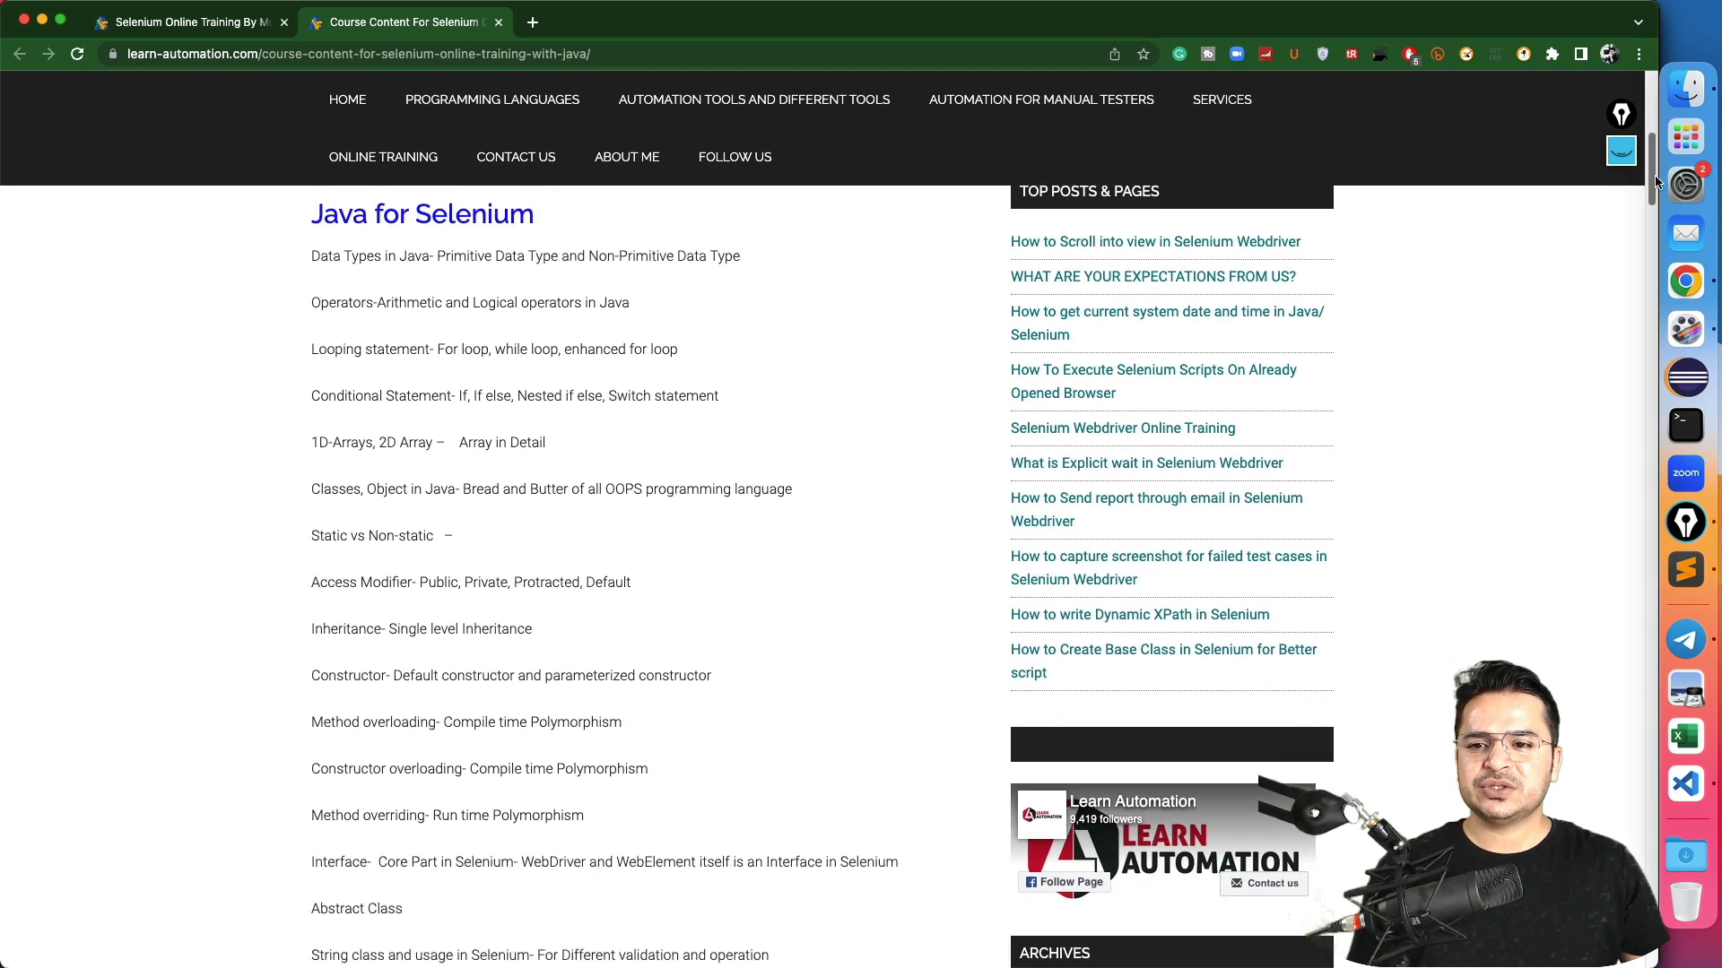
{"action": "scroll", "scroll_direction": "down", "scroll_amount": 3}
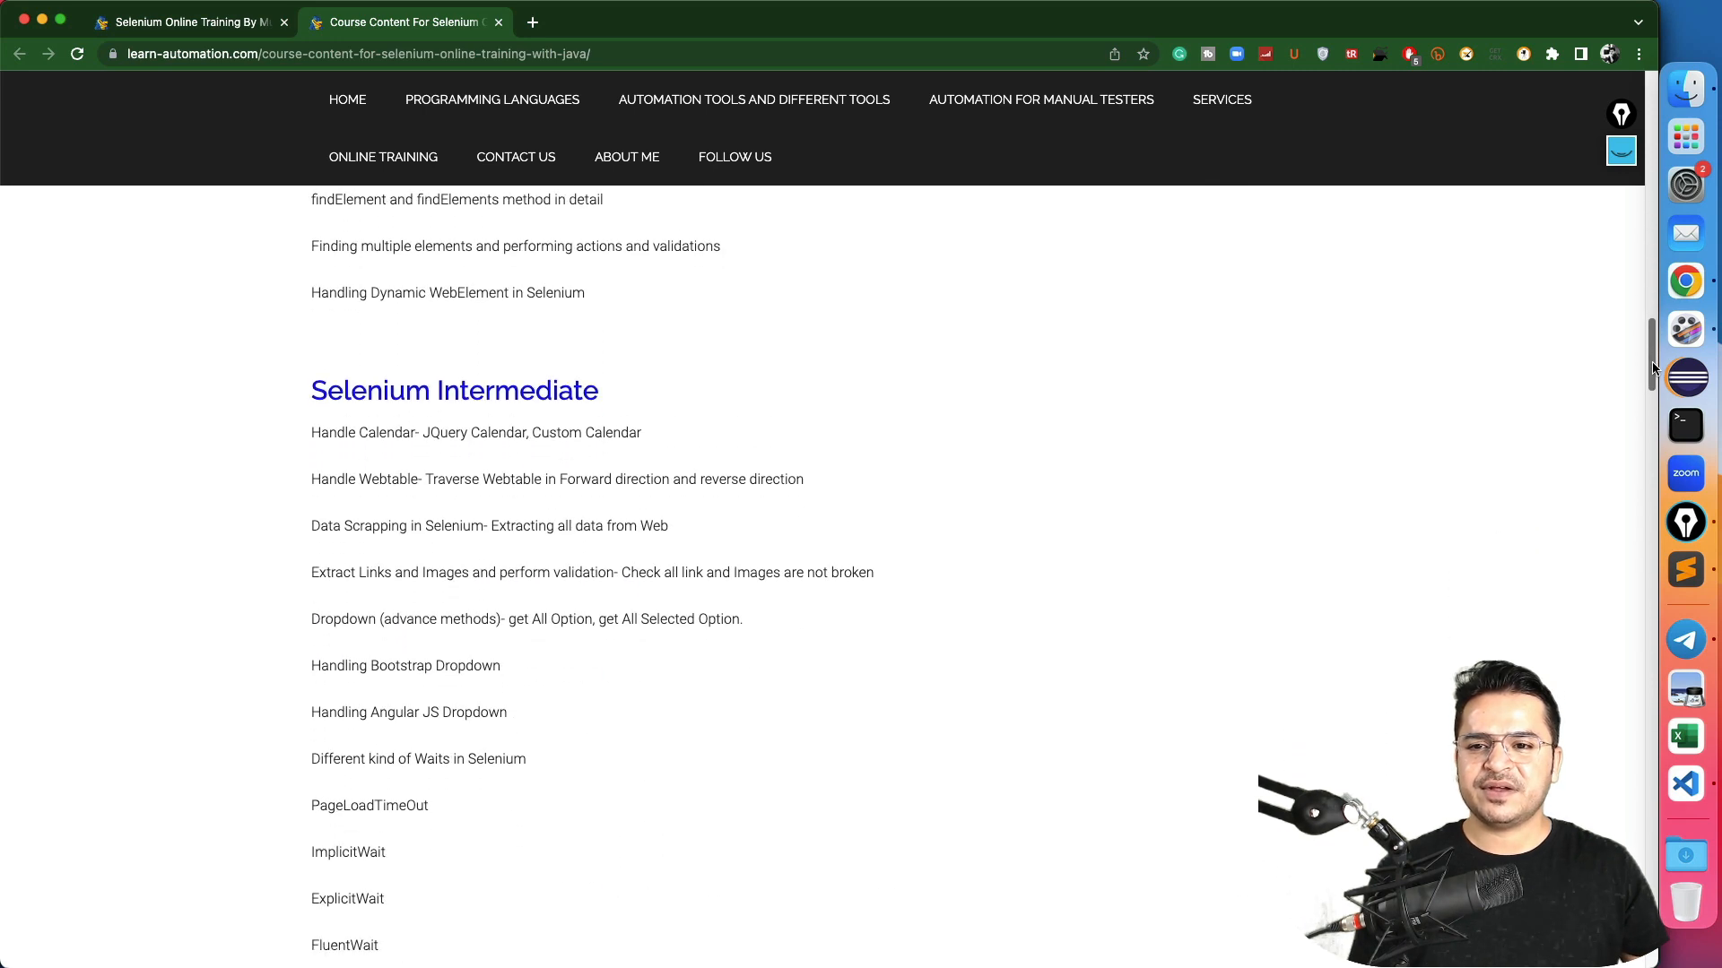
{"action": "scroll", "scroll_direction": "down", "scroll_amount": 3}
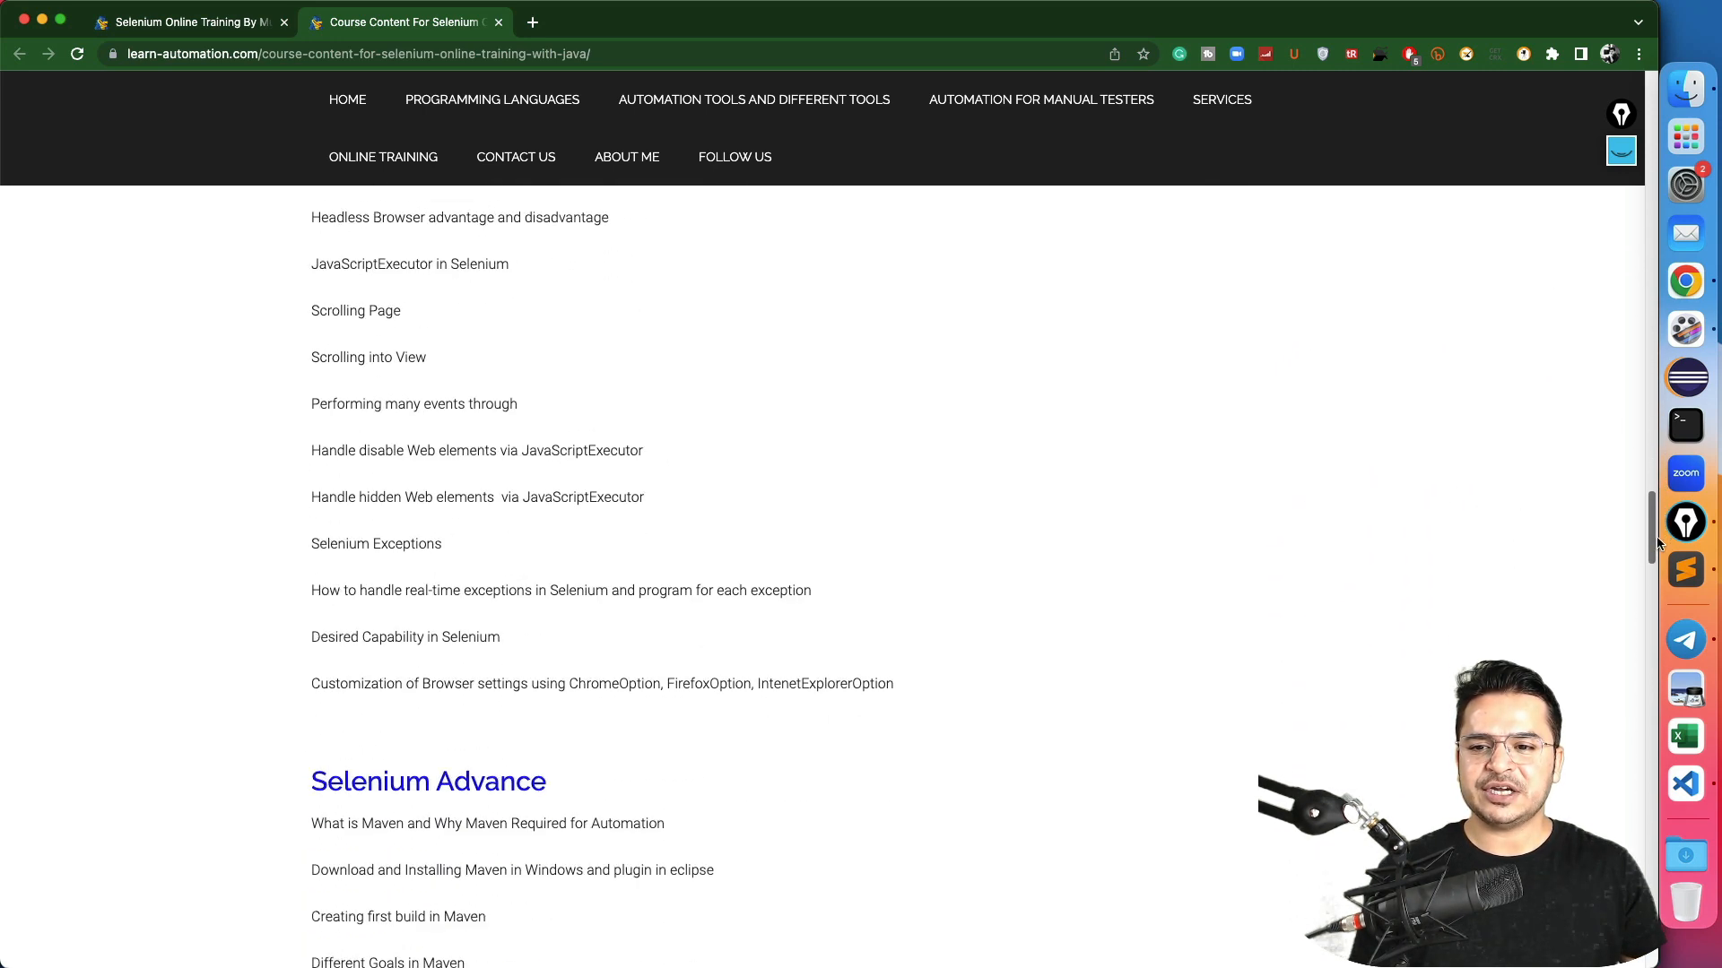
{"action": "scroll", "scroll_direction": "down", "scroll_amount": 3}
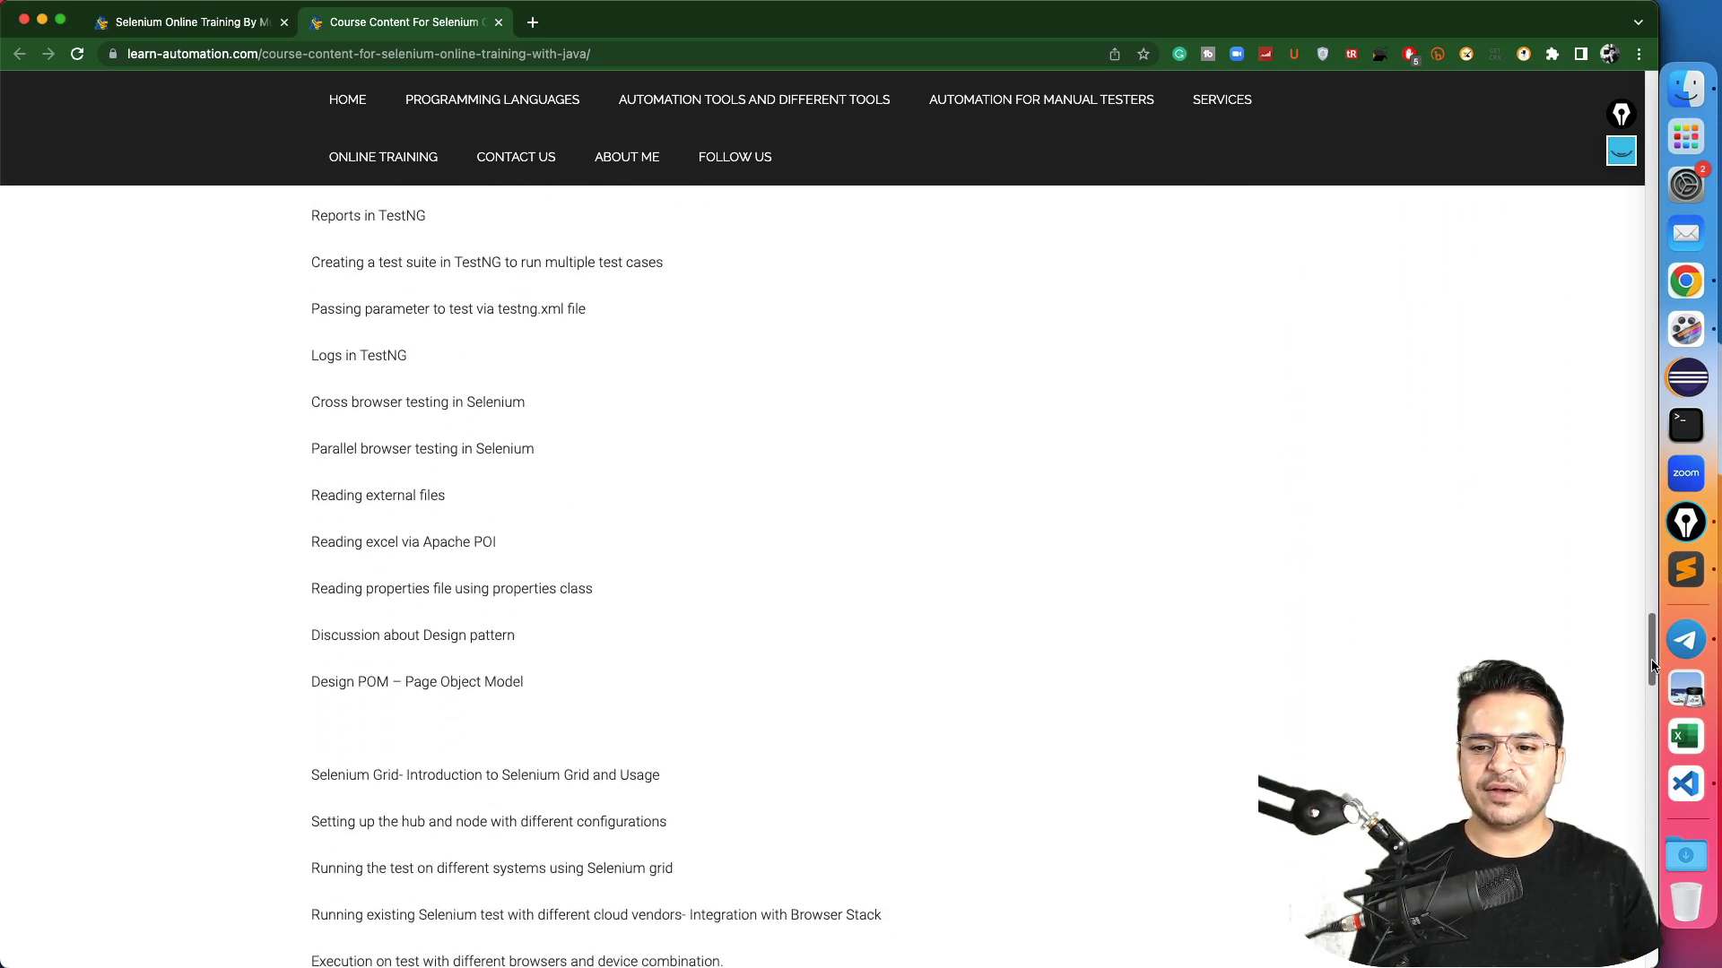
{"action": "scroll", "scroll_direction": "down", "scroll_amount": 3}
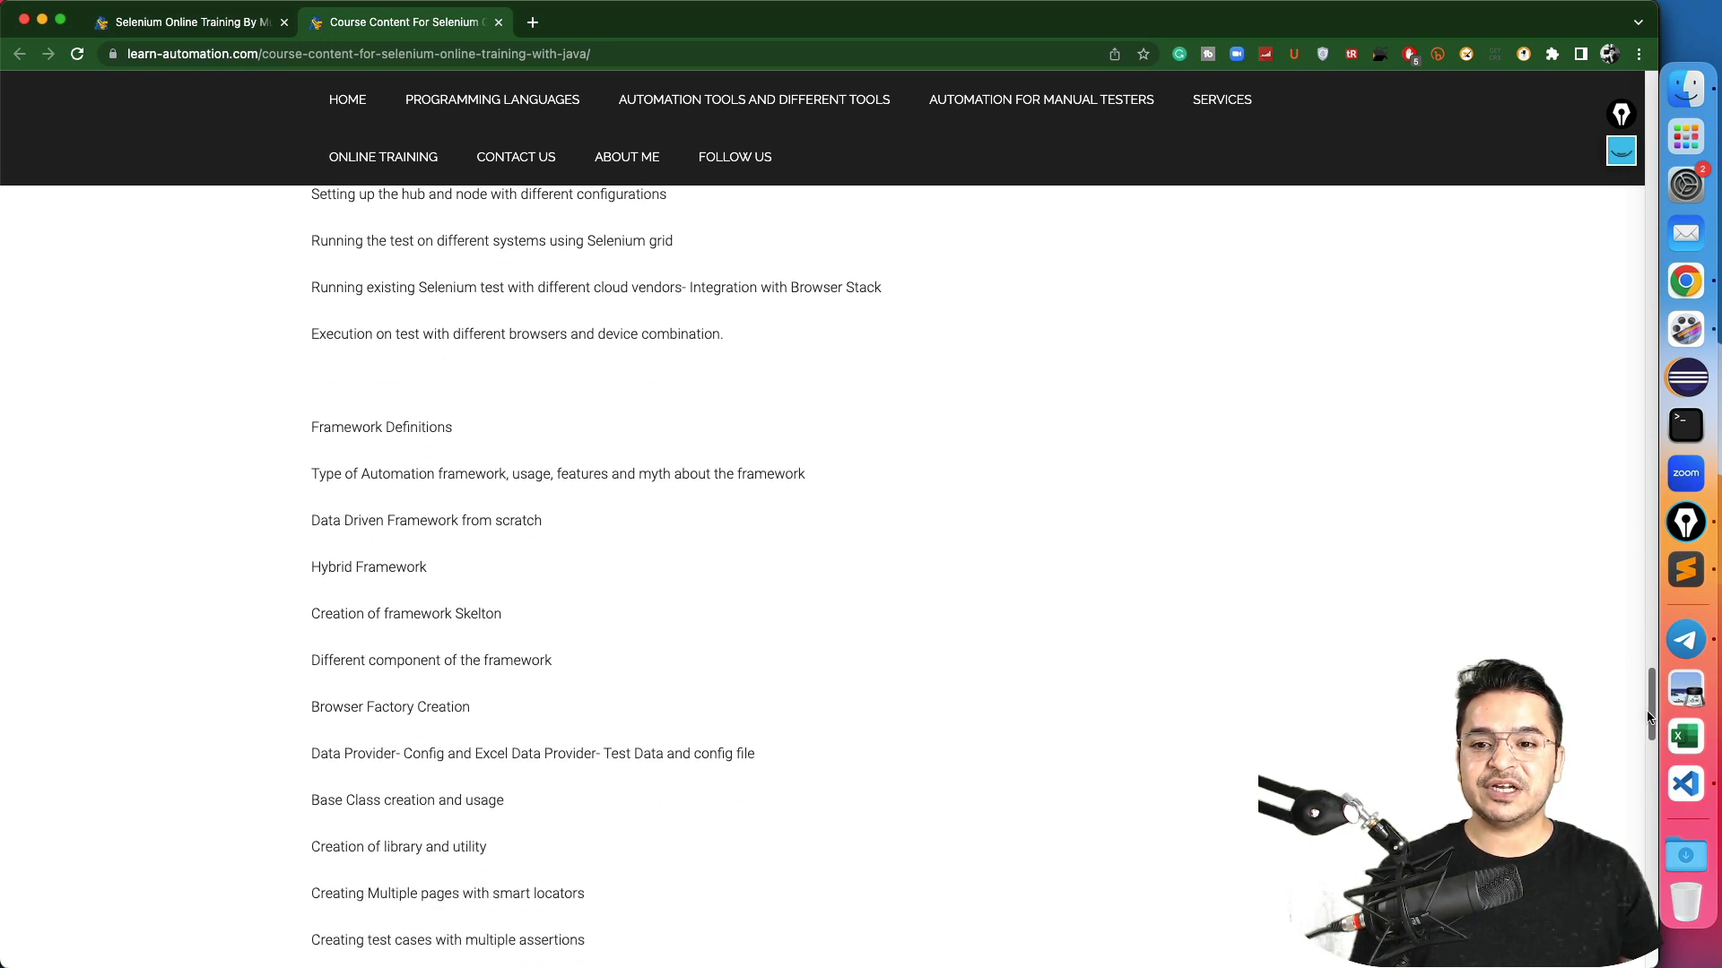
{"action": "scroll", "scroll_direction": "down", "scroll_amount": 3}
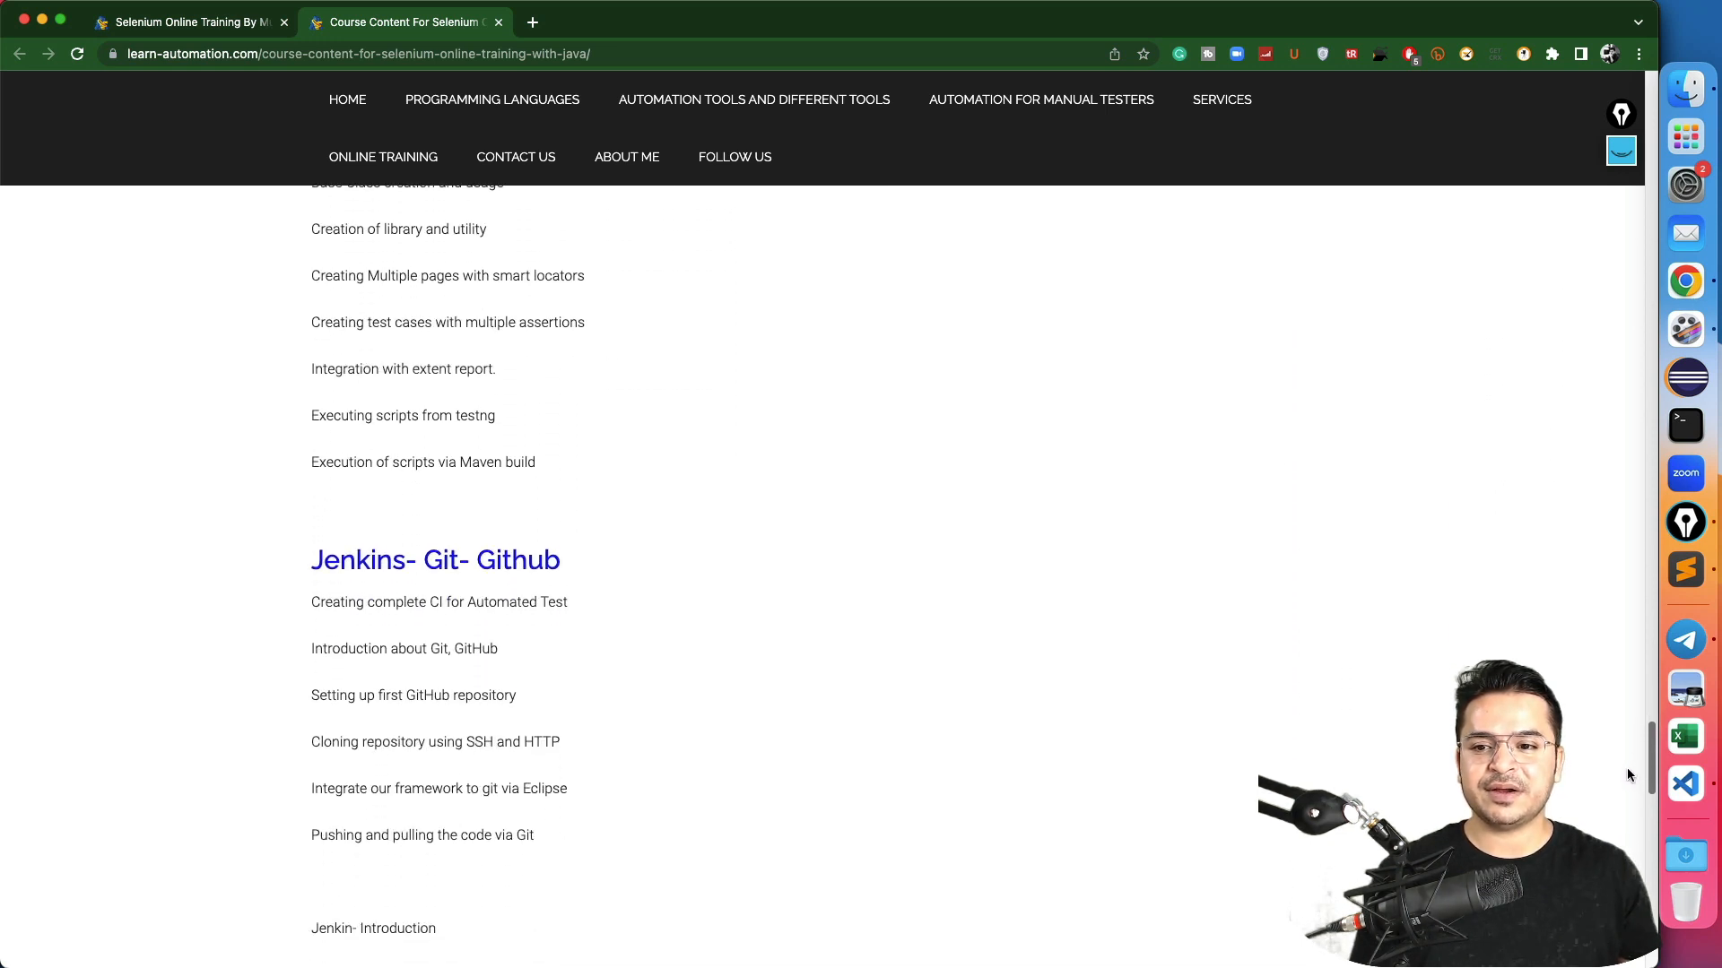
{"action": "scroll", "scroll_direction": "down", "scroll_amount": 3}
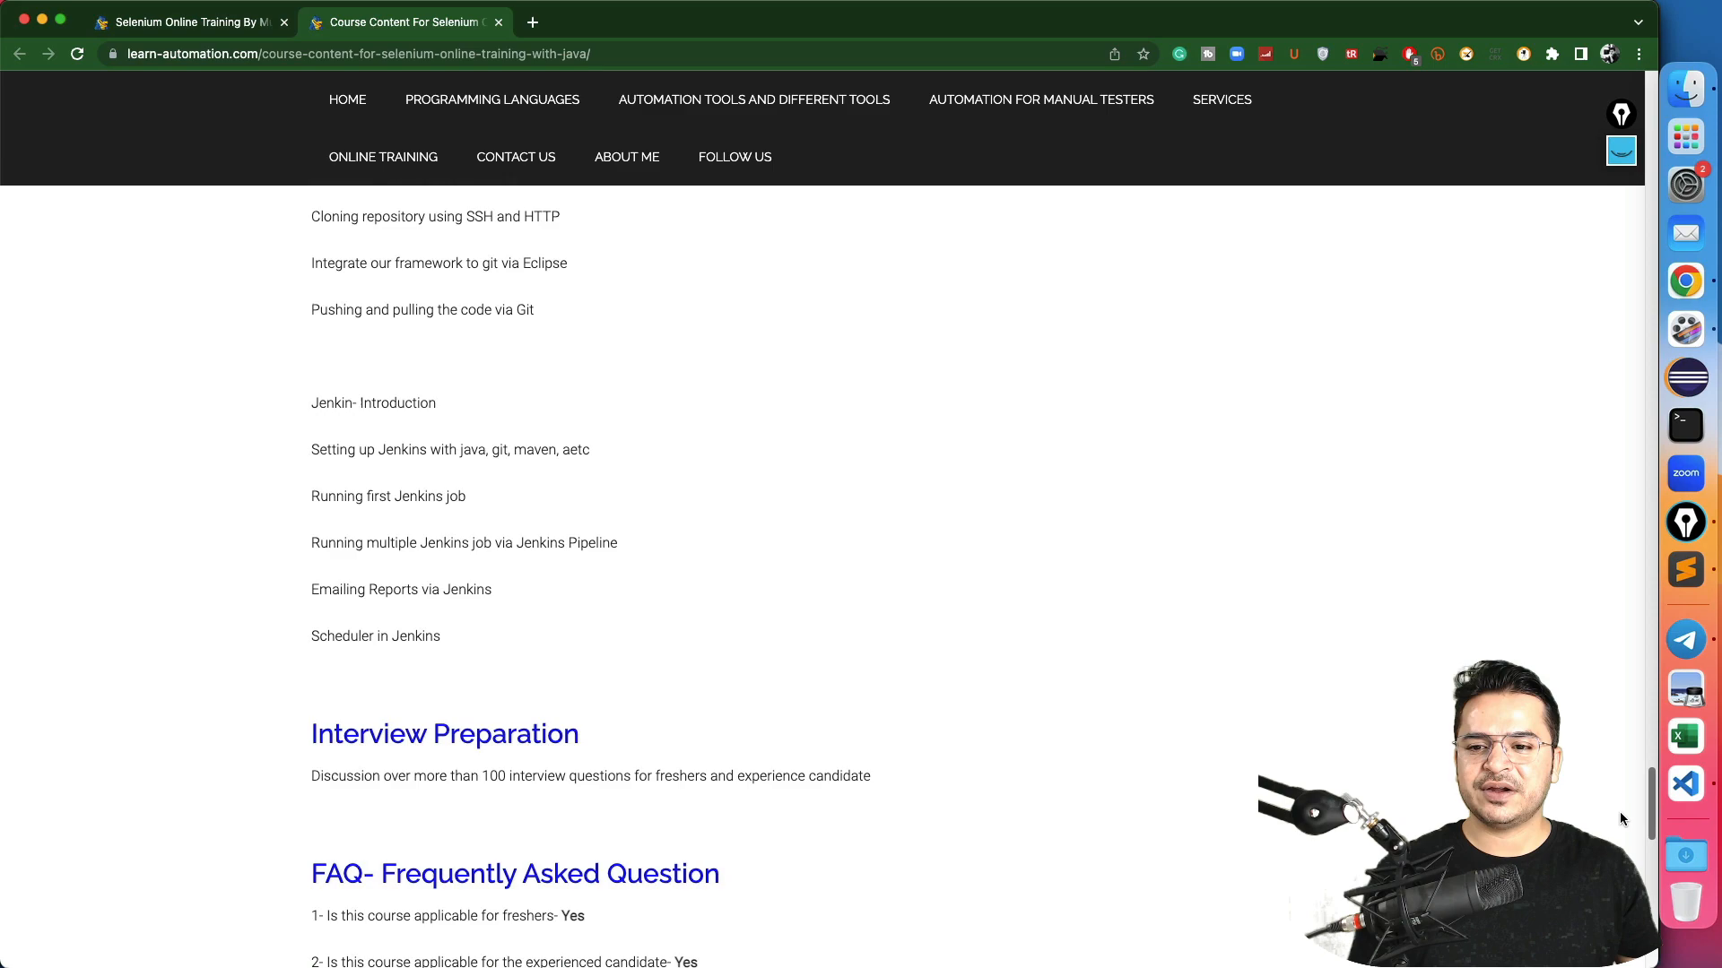
{"action": "scroll", "scroll_direction": "down", "scroll_amount": 3}
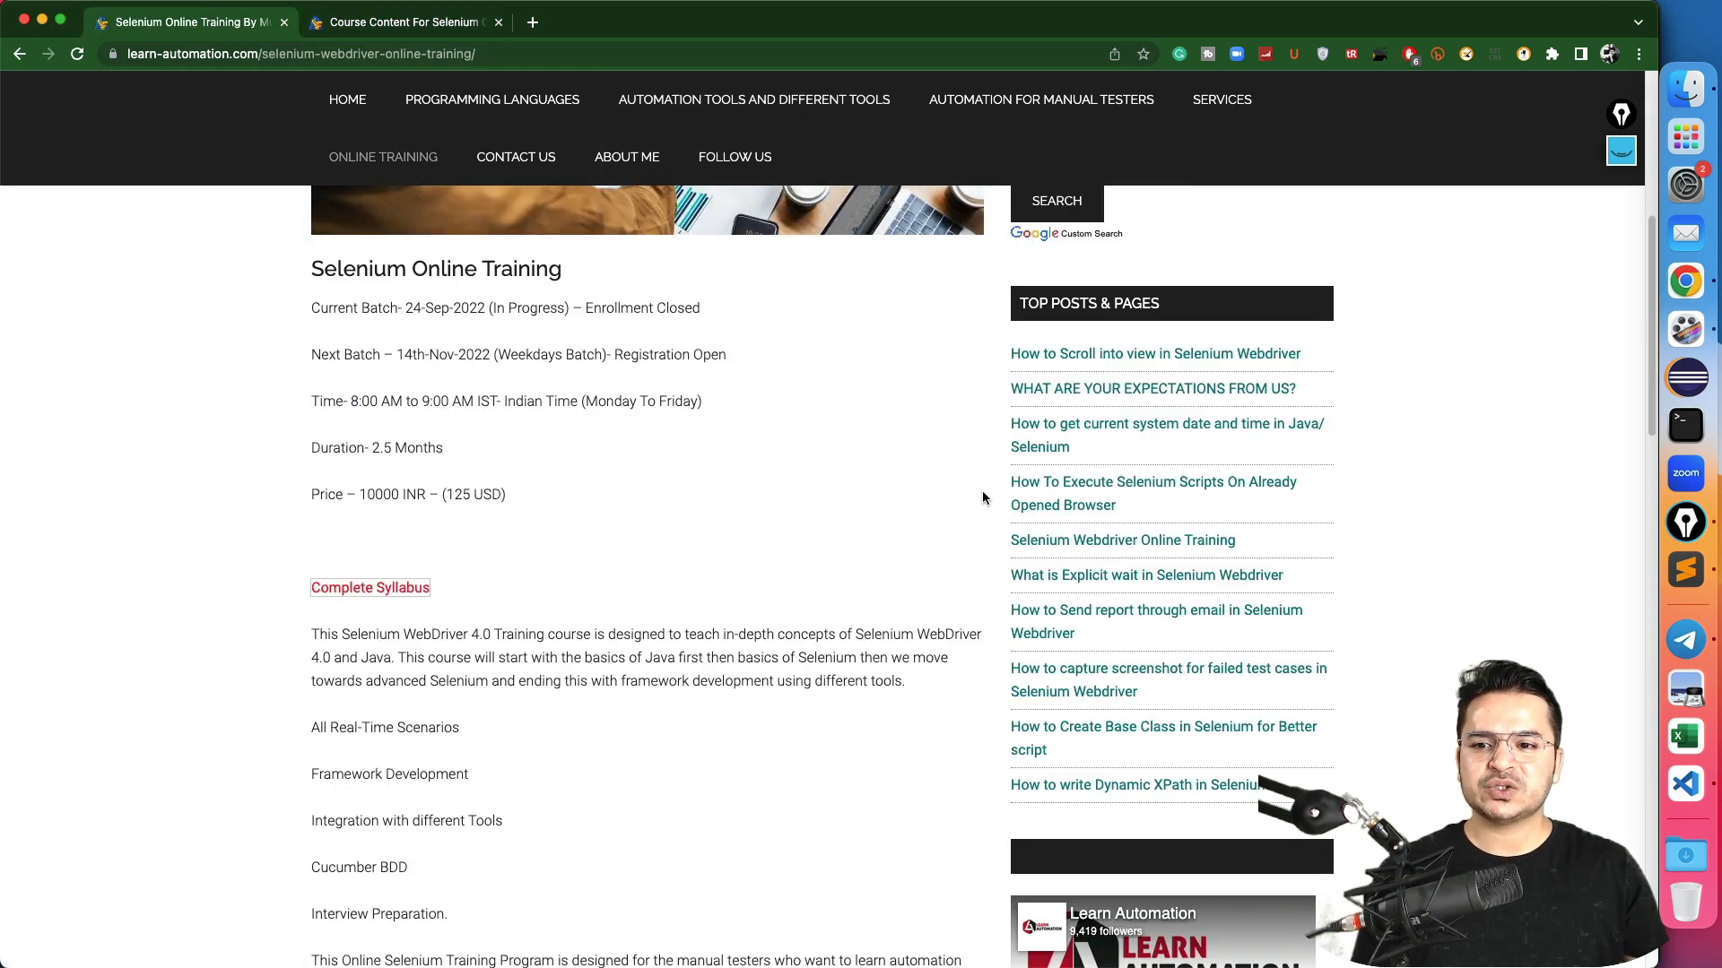
Scroll the Selenium Online Training page to the batch, timing, duration and price details
{"action": "scroll", "scroll_direction": "down", "scroll_amount": 3}
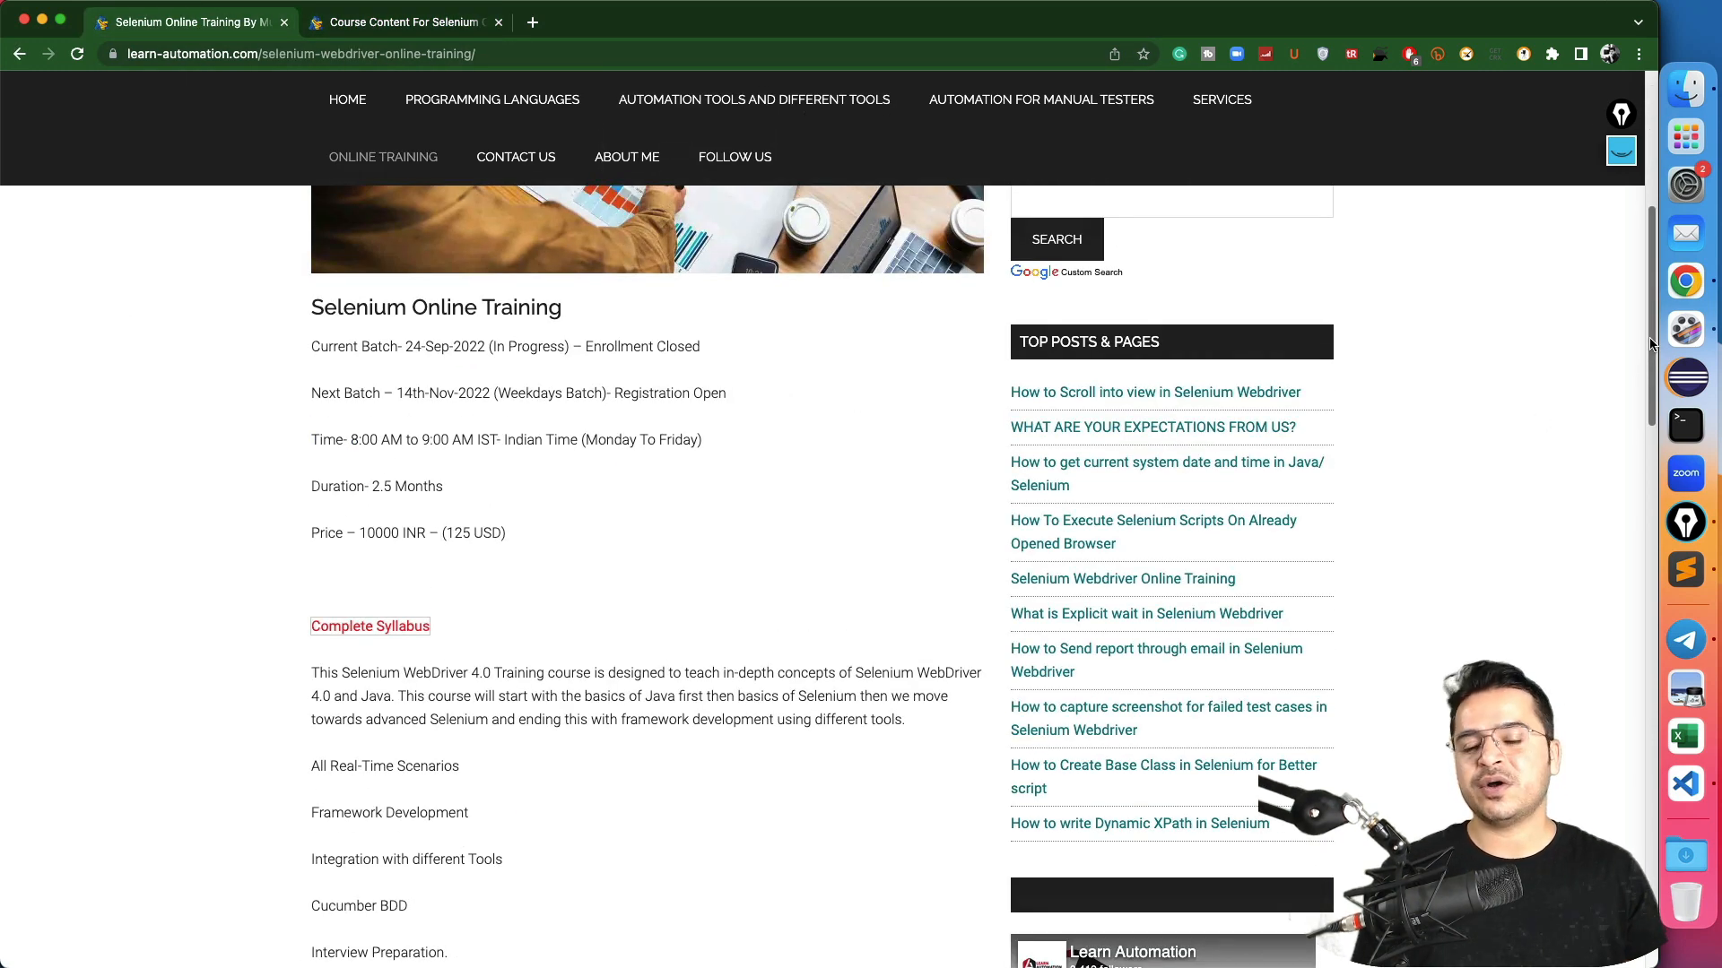